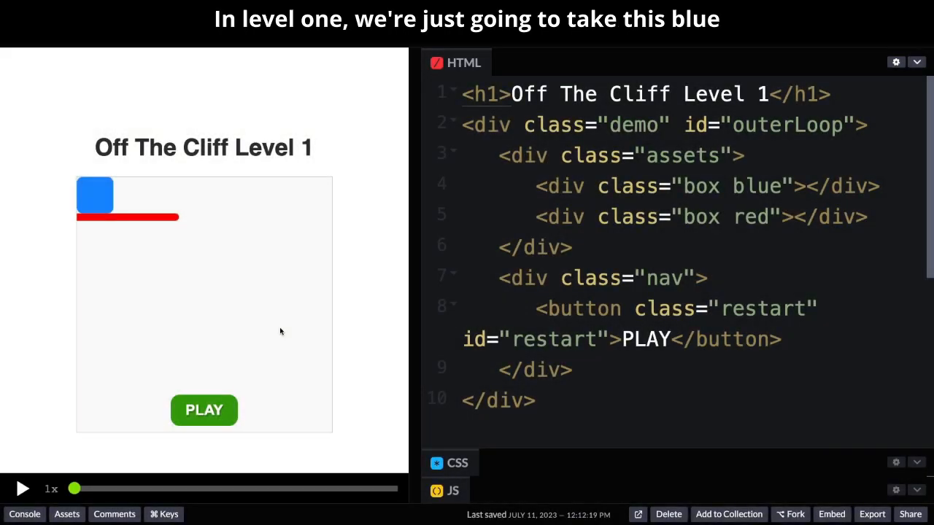
# Play and replay the Level 1 demo, scrubbing so the blue box falls off the ledge.
pyautogui.click(204, 409)
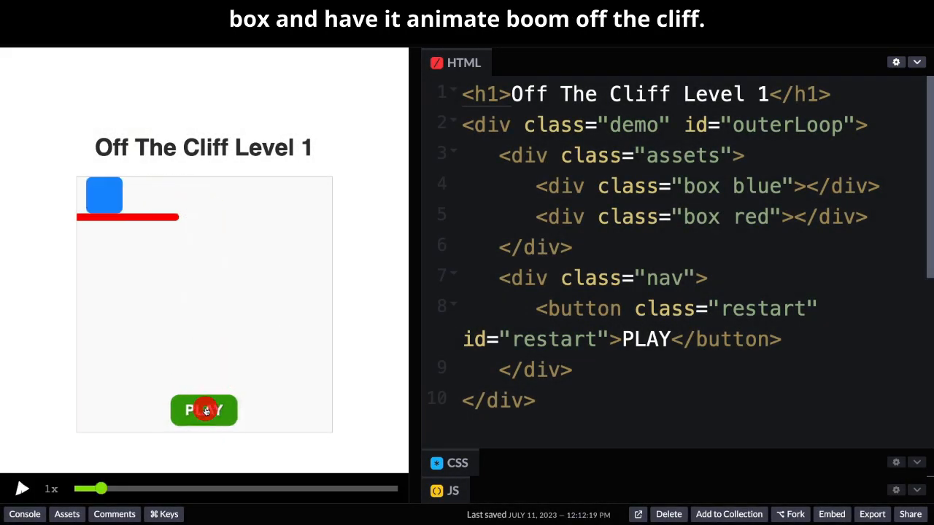
pyautogui.click(204, 409)
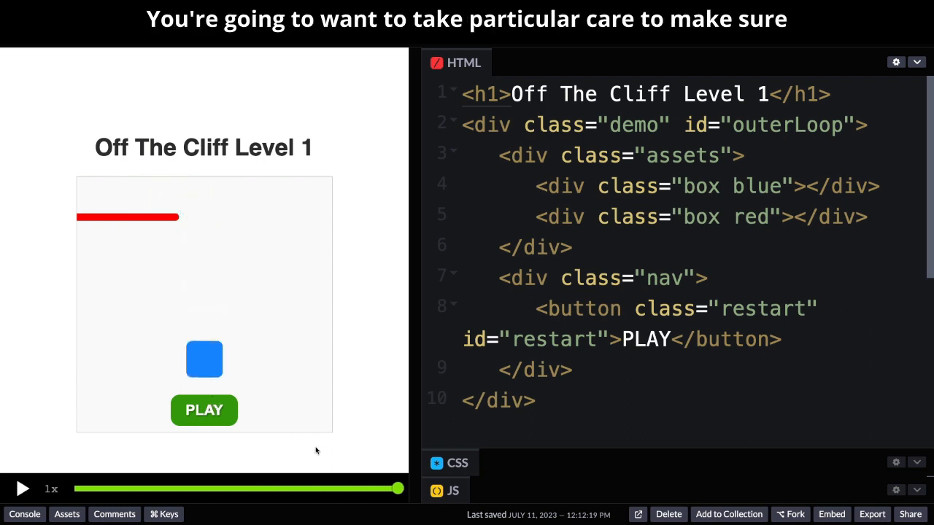
pyautogui.moveTo(398, 488); pyautogui.dragTo(138, 488)
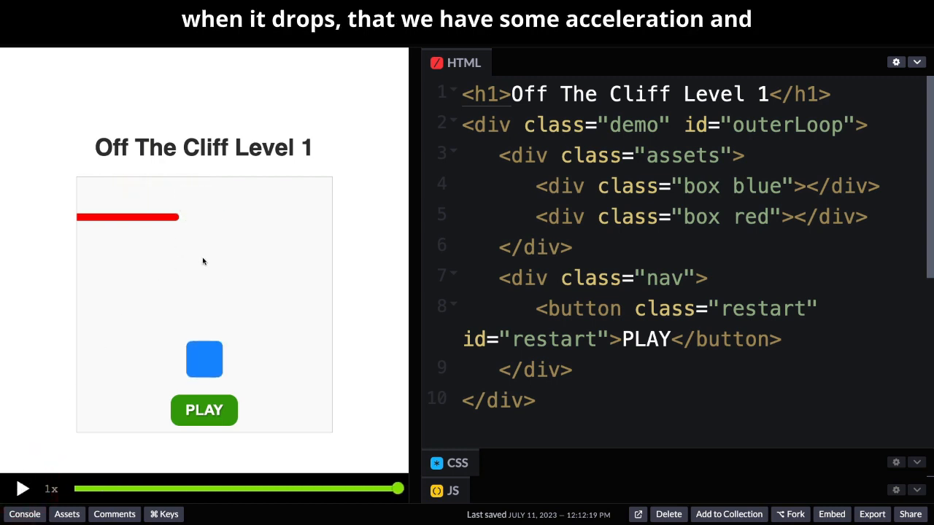
pyautogui.click(22, 489)
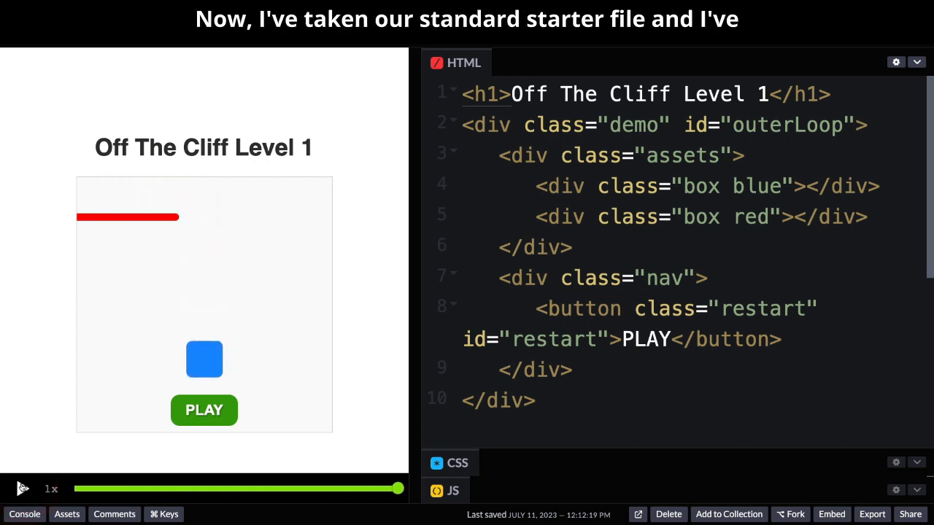
# Replay the Level 1 animation from the GSDevTools play button, returning the box to the ledge.
pyautogui.click(22, 489)
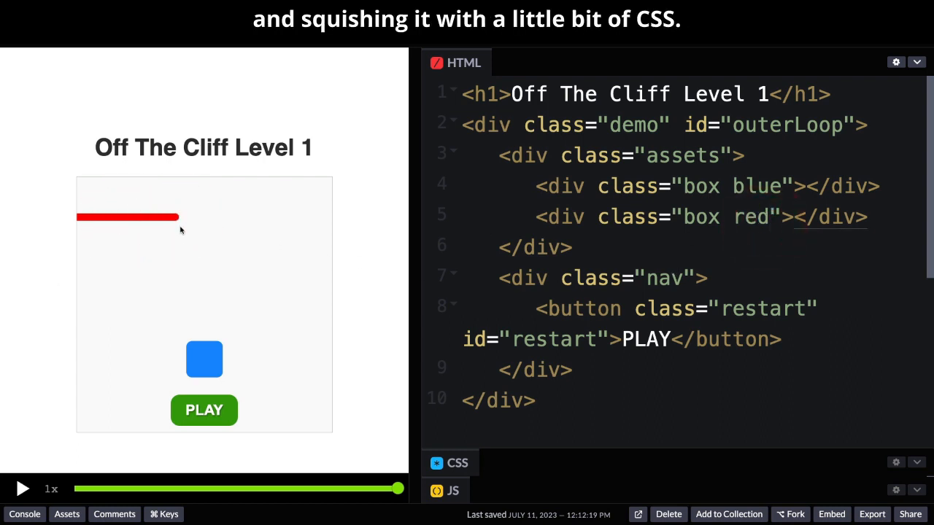
pyautogui.moveTo(144, 352)
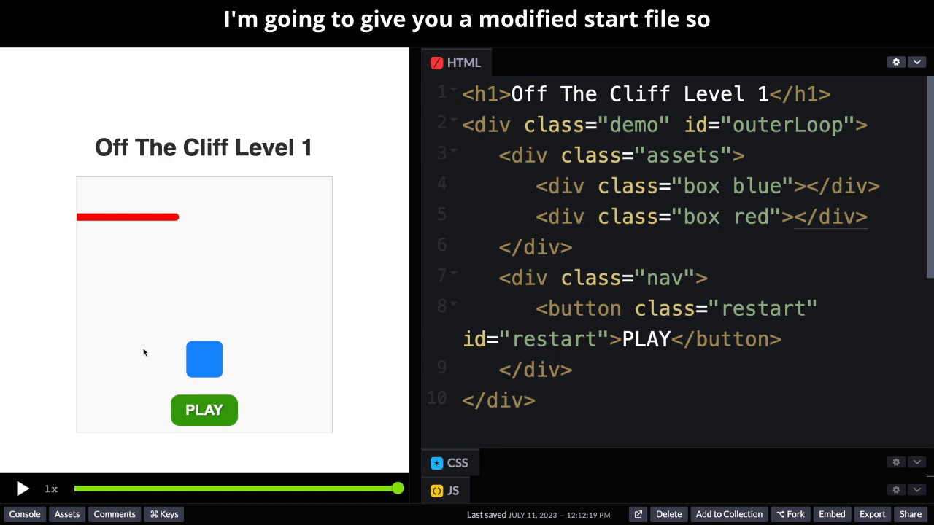
pyautogui.click(22, 489)
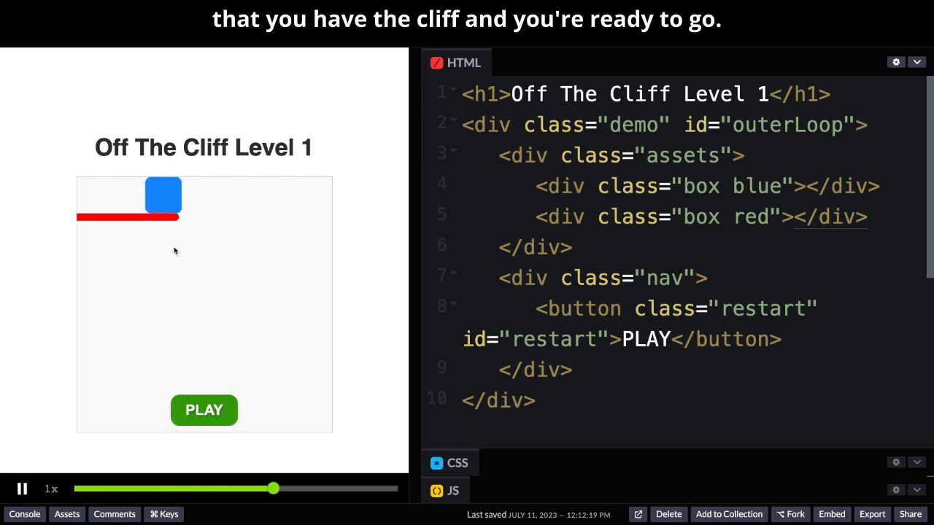
pyautogui.click(22, 488)
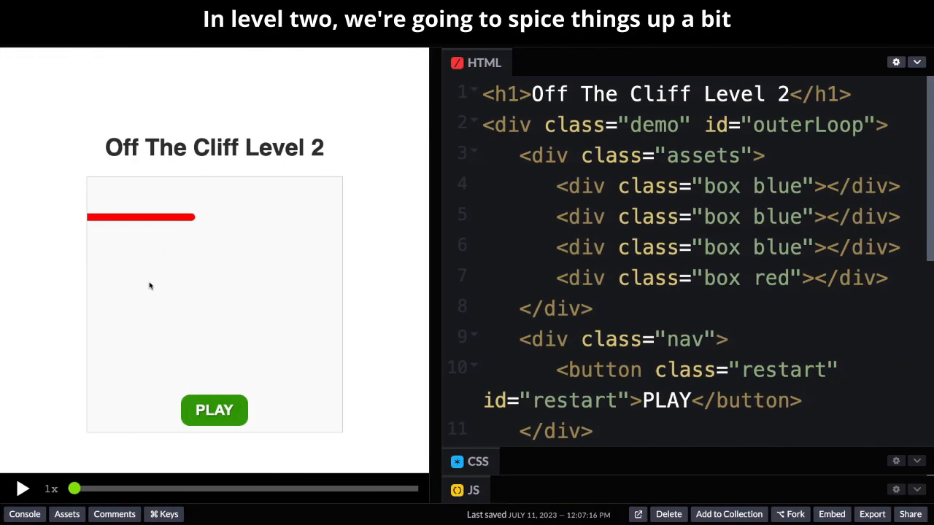
# Play and replay the Level 2 animation so three blue boxes stack at the bottom.
pyautogui.click(22, 489)
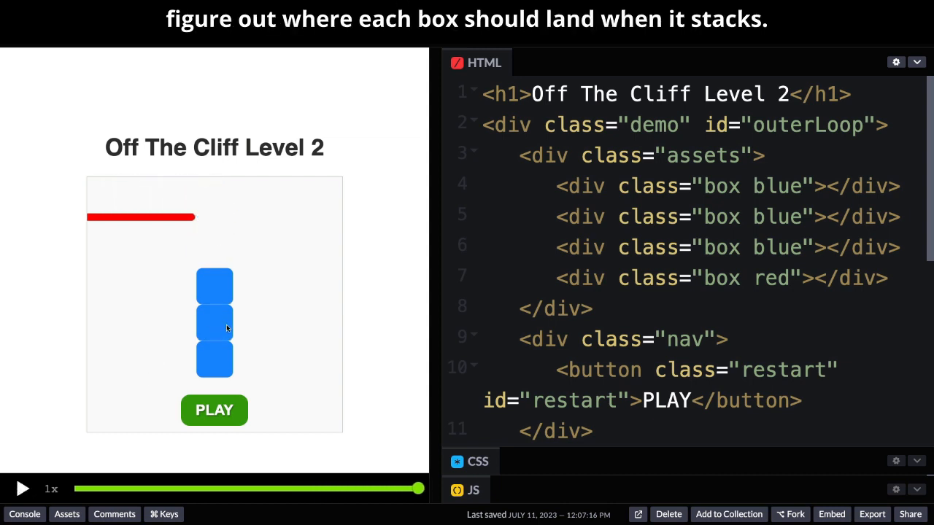
pyautogui.moveTo(291, 364)
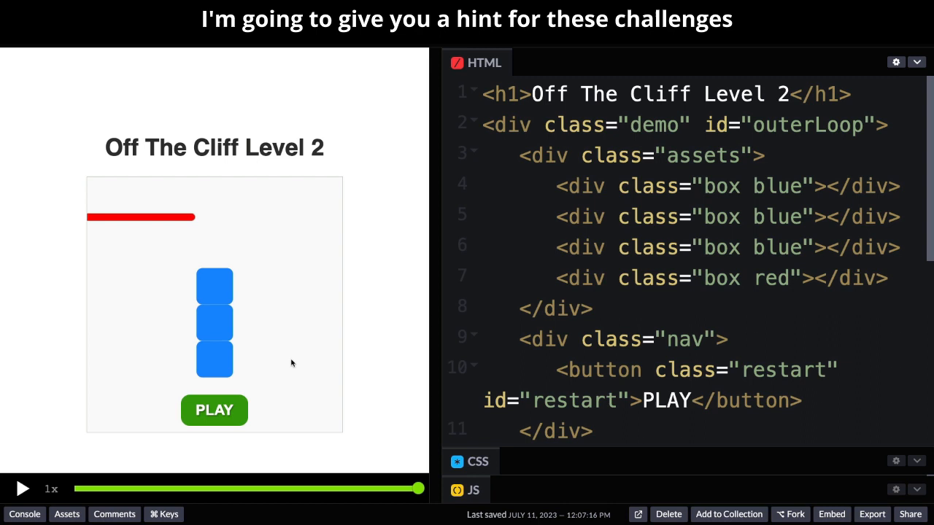
pyautogui.moveTo(225, 368)
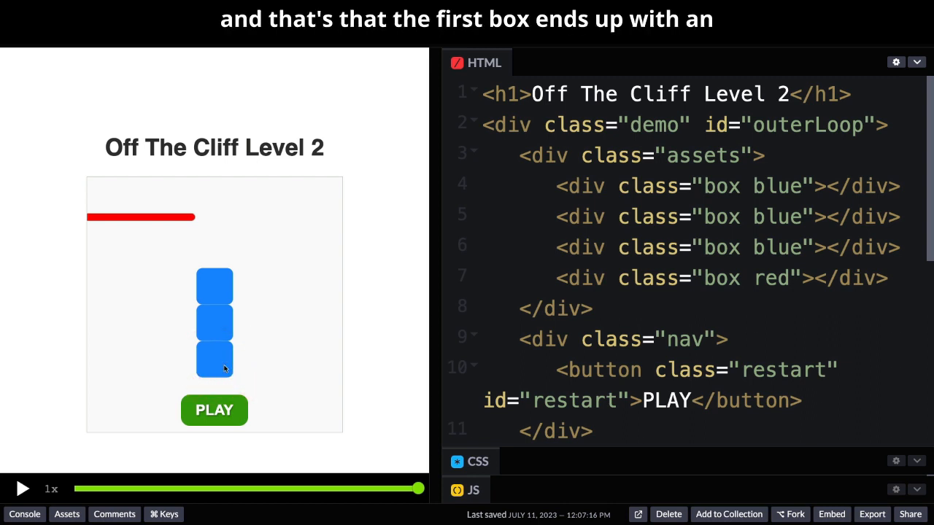
pyautogui.moveTo(225, 368)
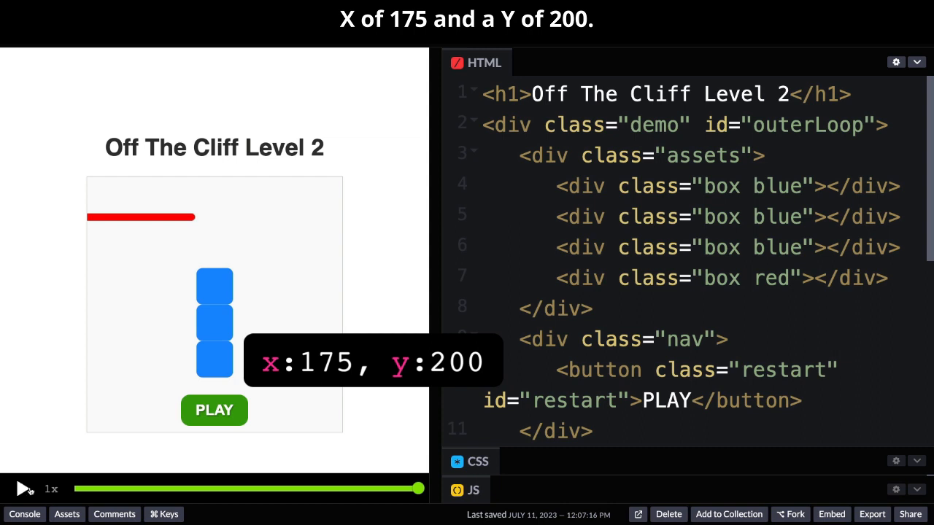
pyautogui.click(23, 488)
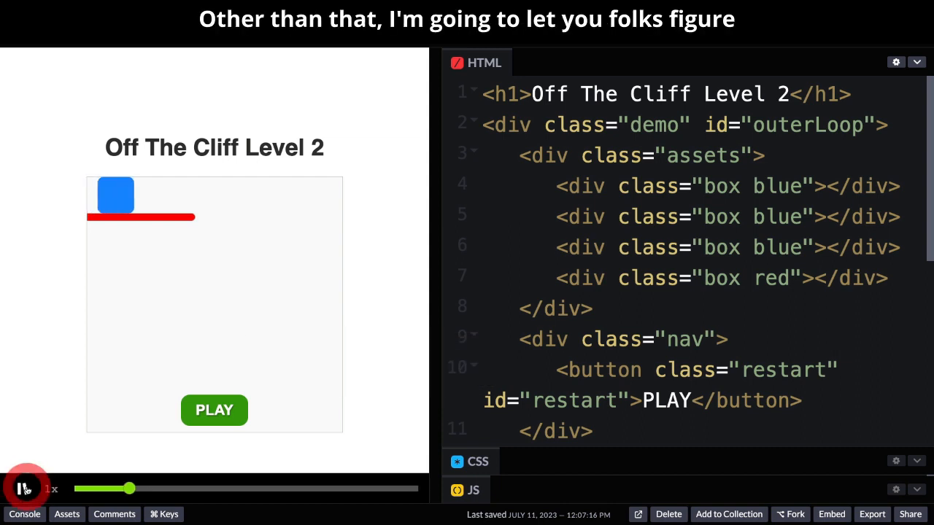
pyautogui.click(213, 409)
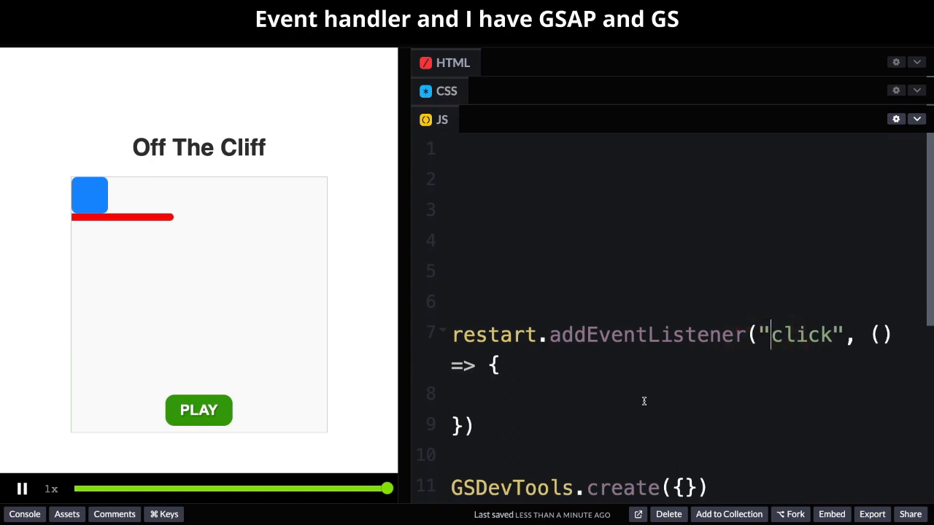
# Scroll the starter pen's JS to the restart click listener and GSDevTools.create() setup.
pyautogui.scroll(-3)
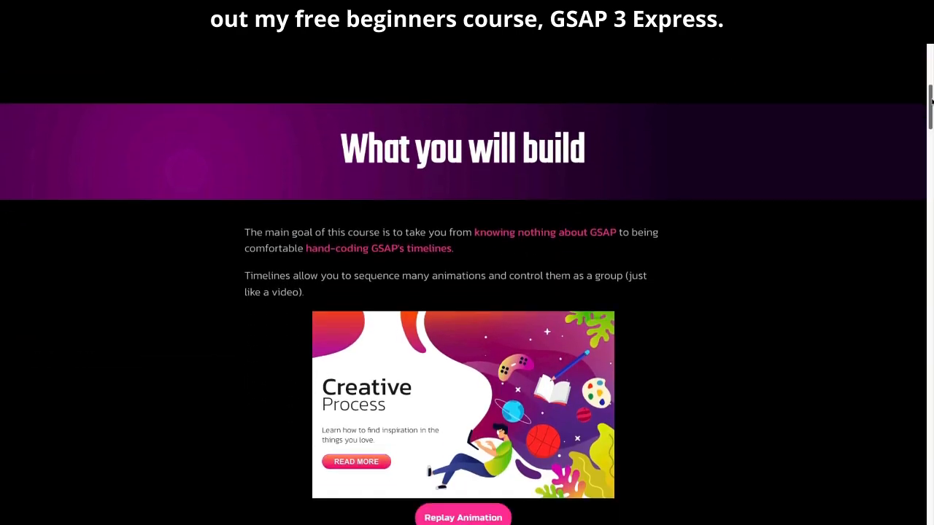
# Replay the Creative Process timeline demo on the GSAP 3 Express page.
pyautogui.scroll(-3)
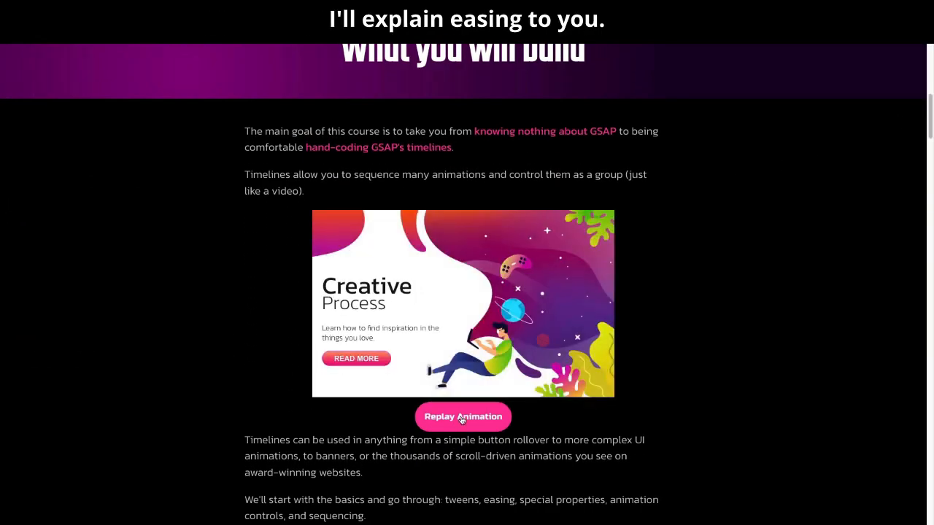
pyautogui.click(462, 416)
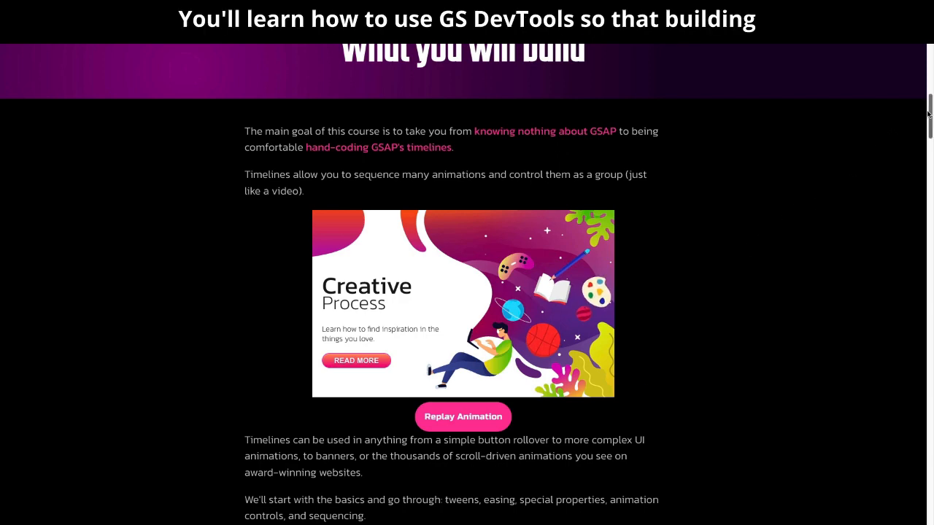
pyautogui.scroll(-3)
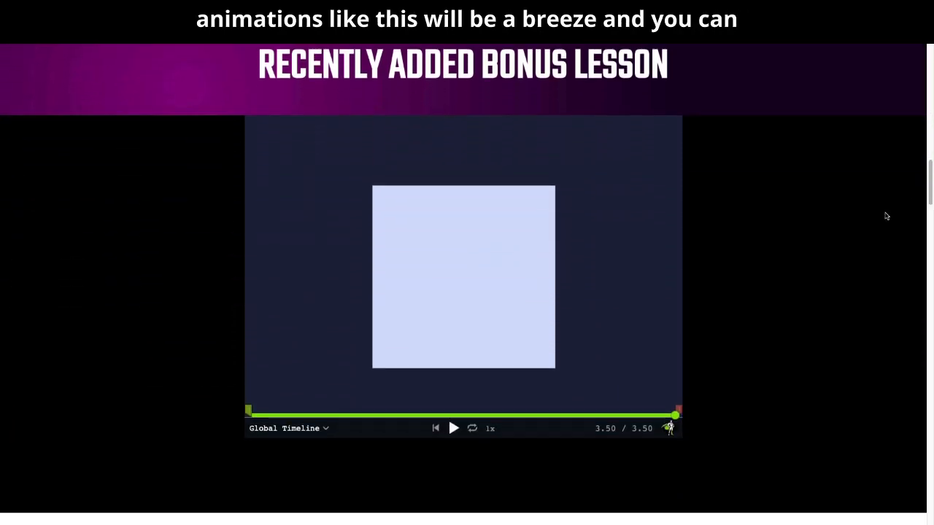
# Play the bonus lesson demo, then scroll down to the Timelines curriculum lessons.
pyautogui.click(453, 428)
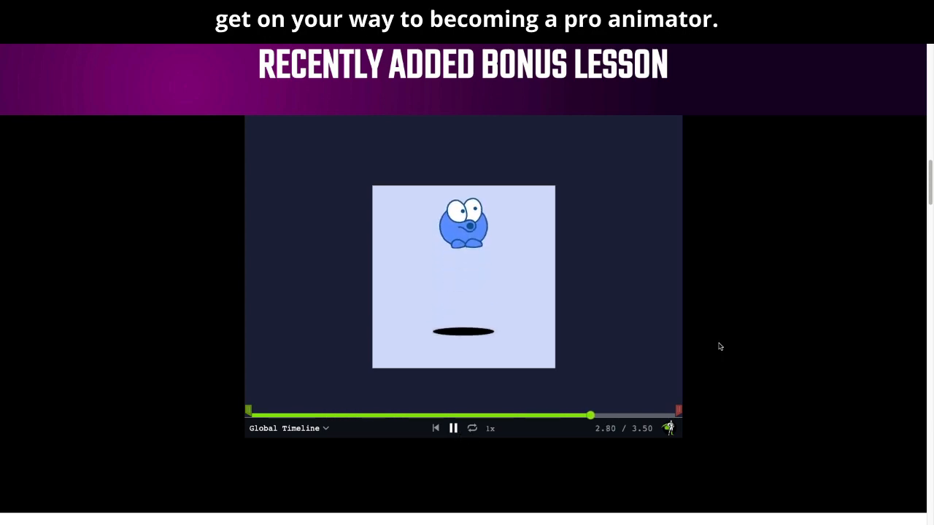
pyautogui.scroll(-3)
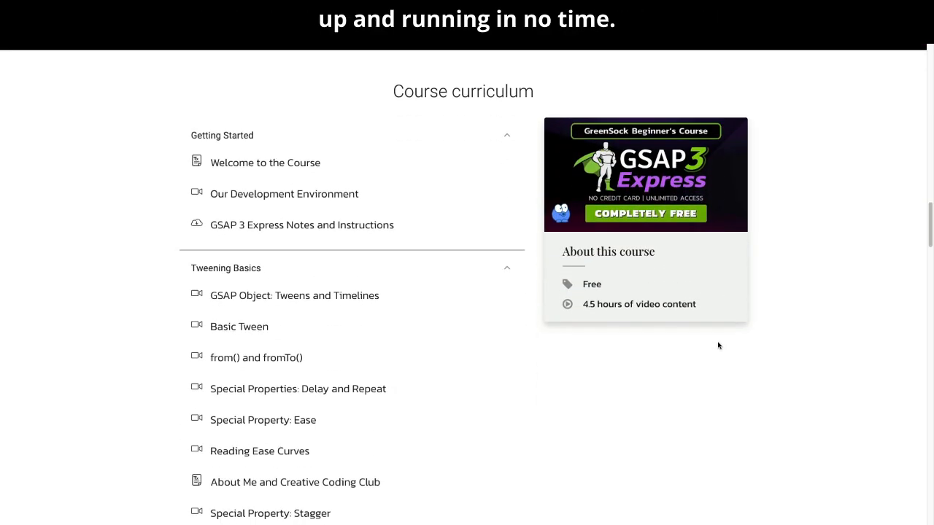
pyautogui.scroll(-3)
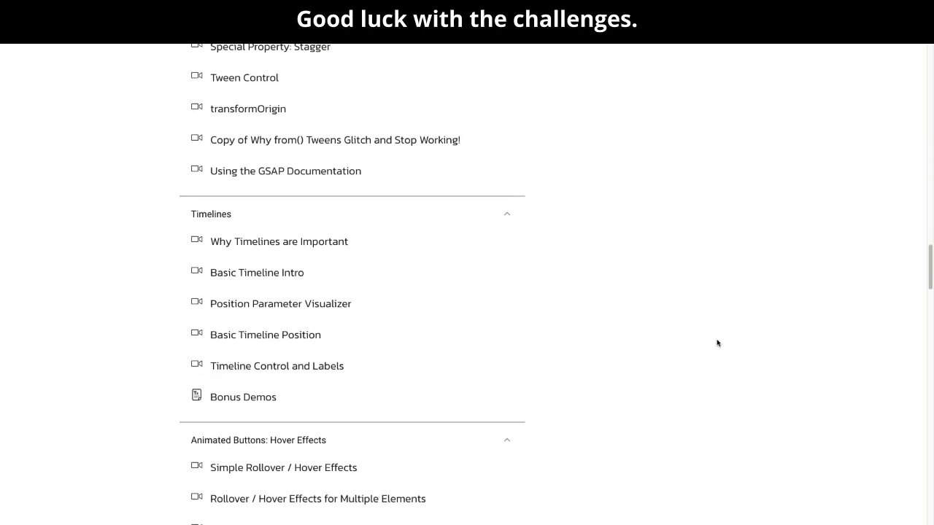